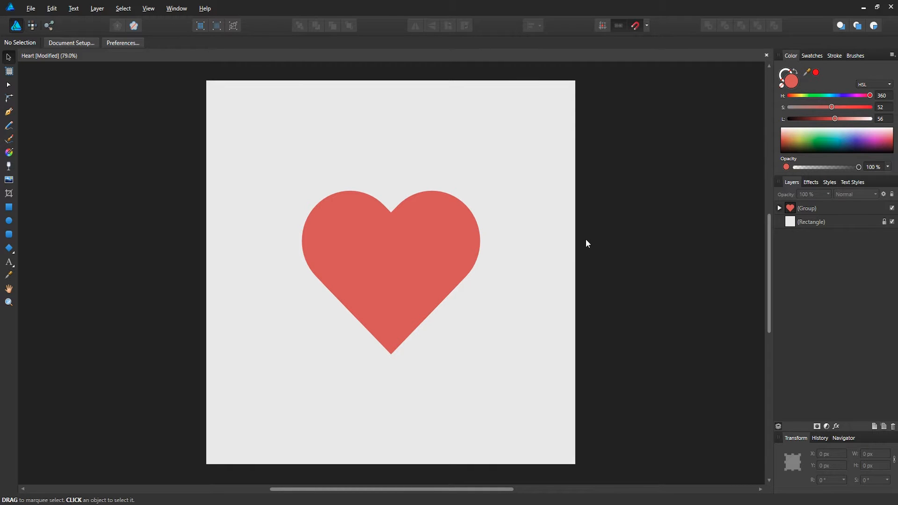
mouse_move(602, 239)
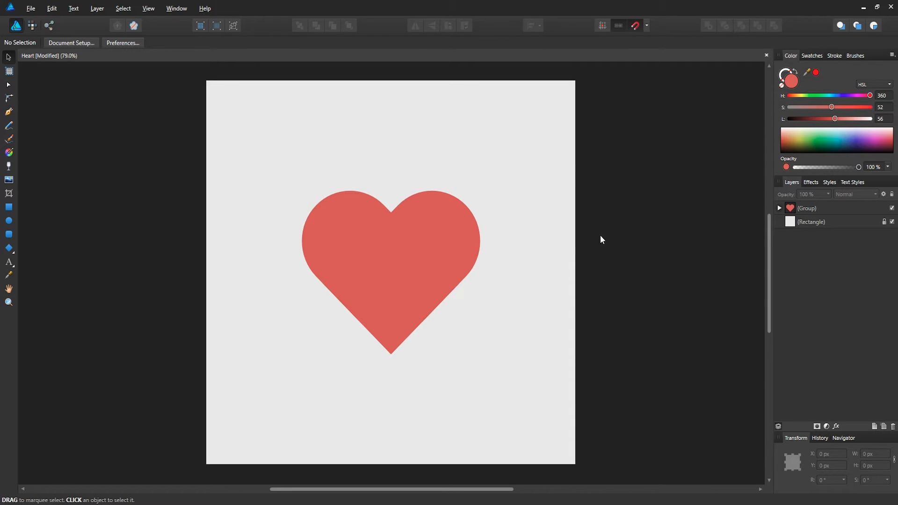
mouse_move(609, 241)
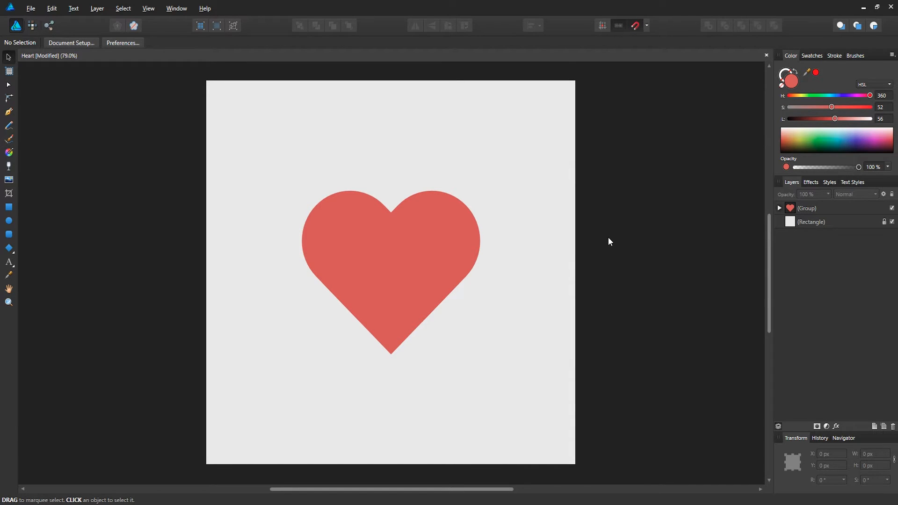
mouse_move(510, 252)
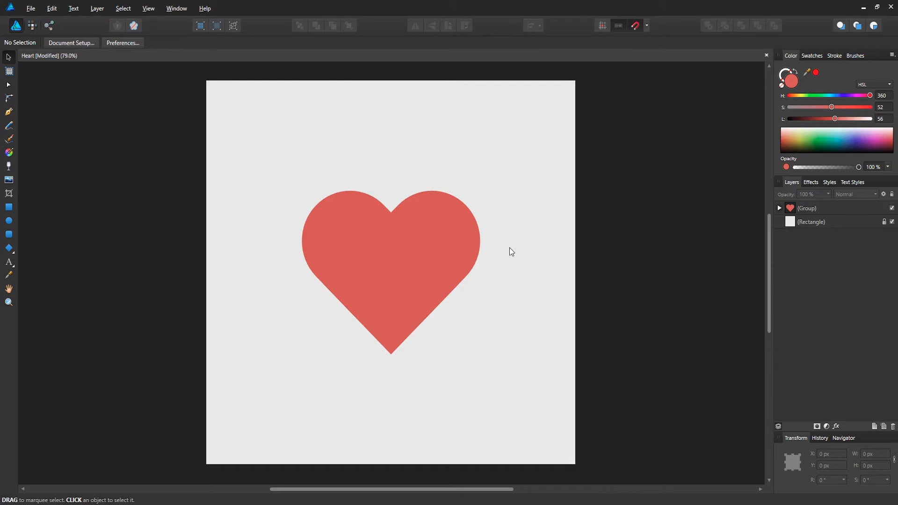
mouse_move(420, 267)
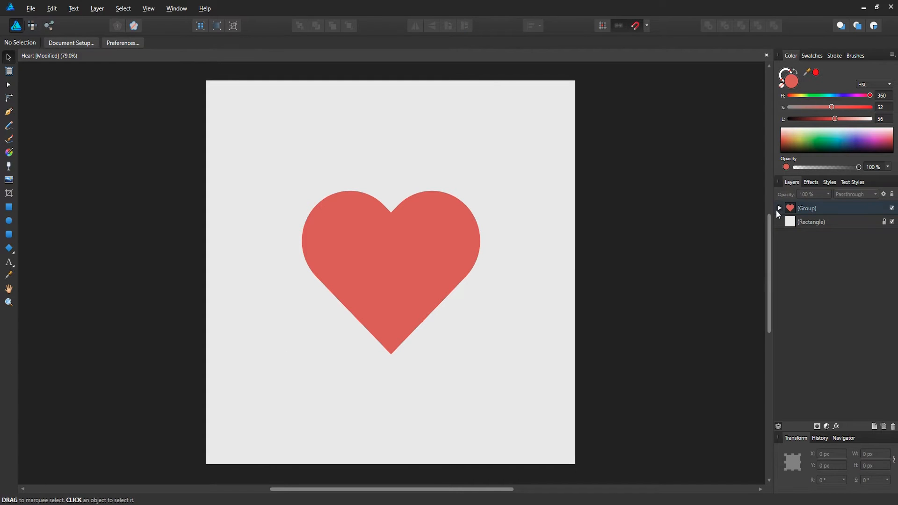
- Hide the heart group in the Layers panel so the light canvas looks empty
left_click(778, 208)
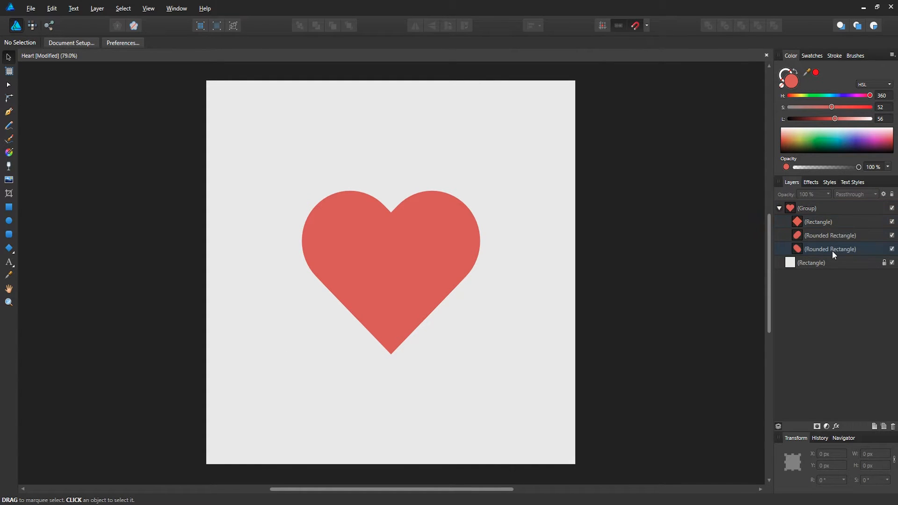
left_click(818, 222)
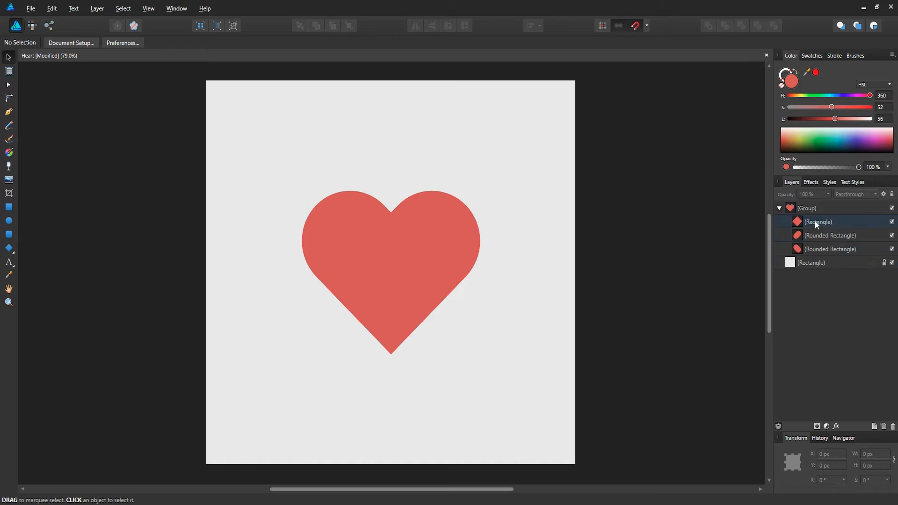
left_click(778, 208)
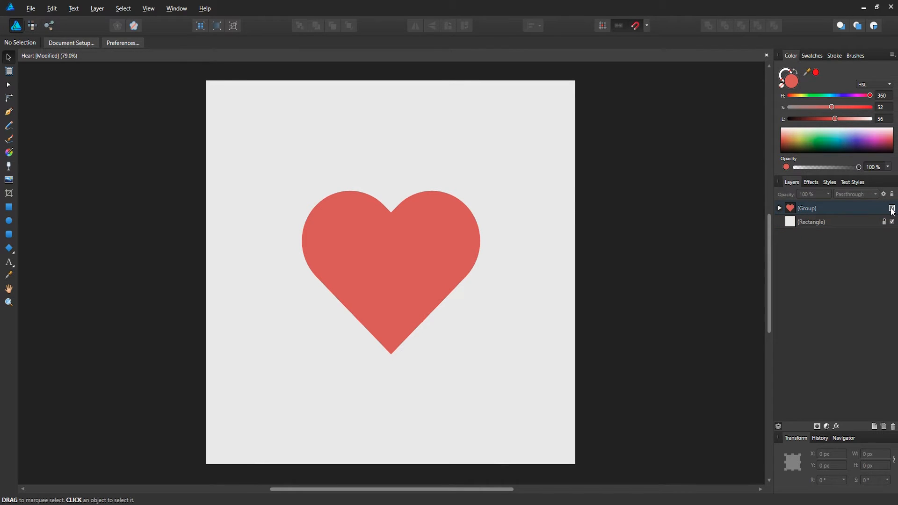
left_click(891, 208)
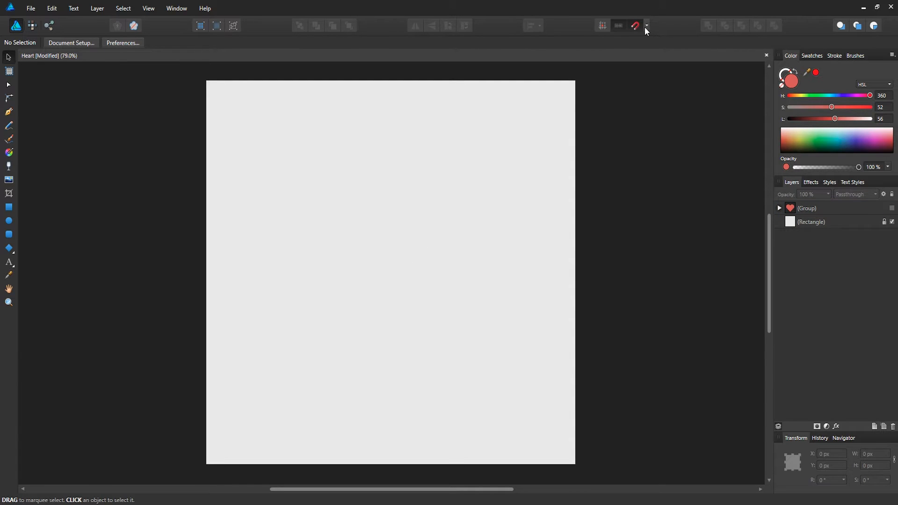
mouse_move(635, 26)
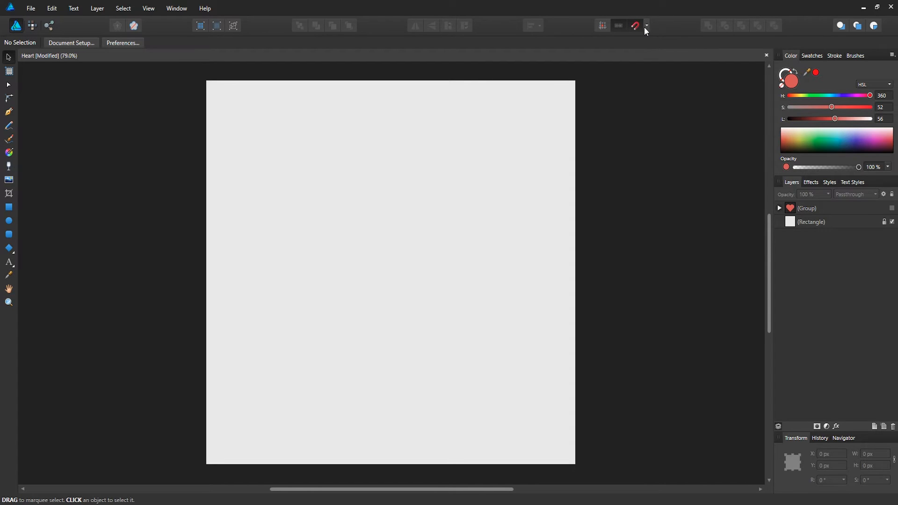
- Turn on View > Show Grid and zoom in on the blank canvas
left_click(646, 25)
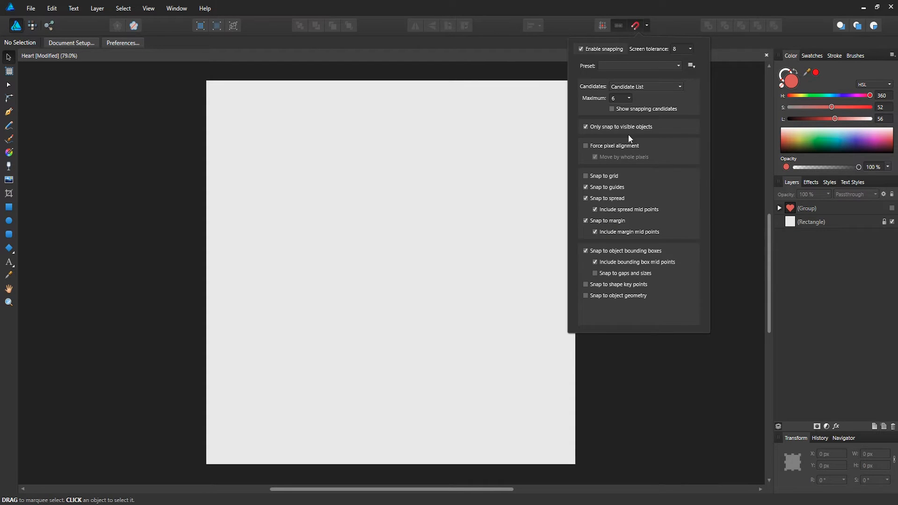
mouse_move(624, 166)
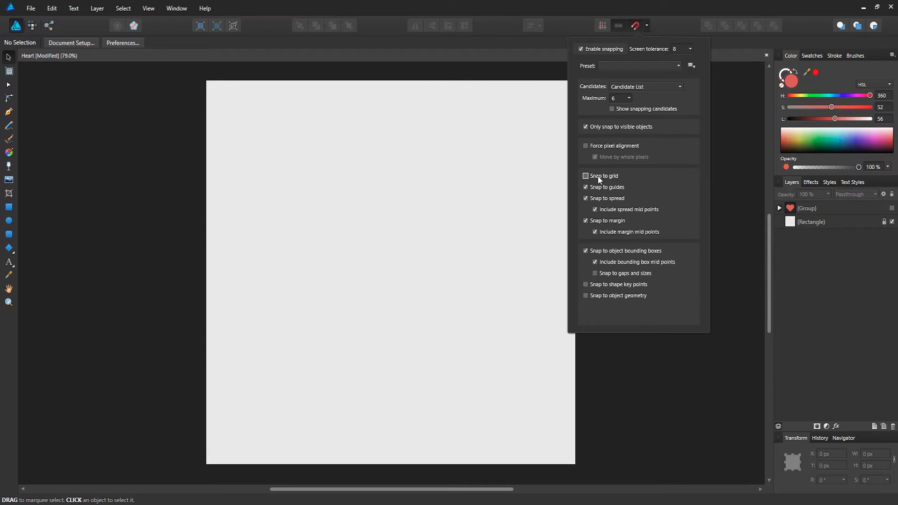
left_click(148, 8)
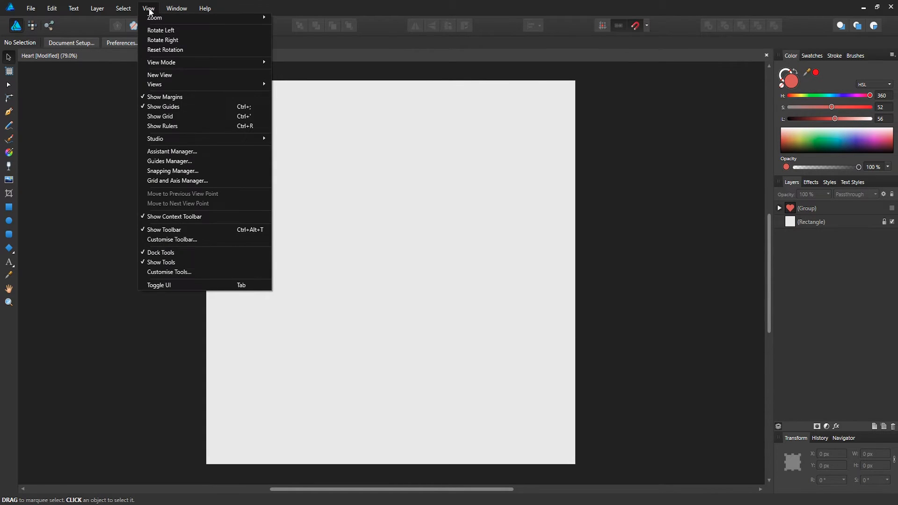
mouse_move(174, 120)
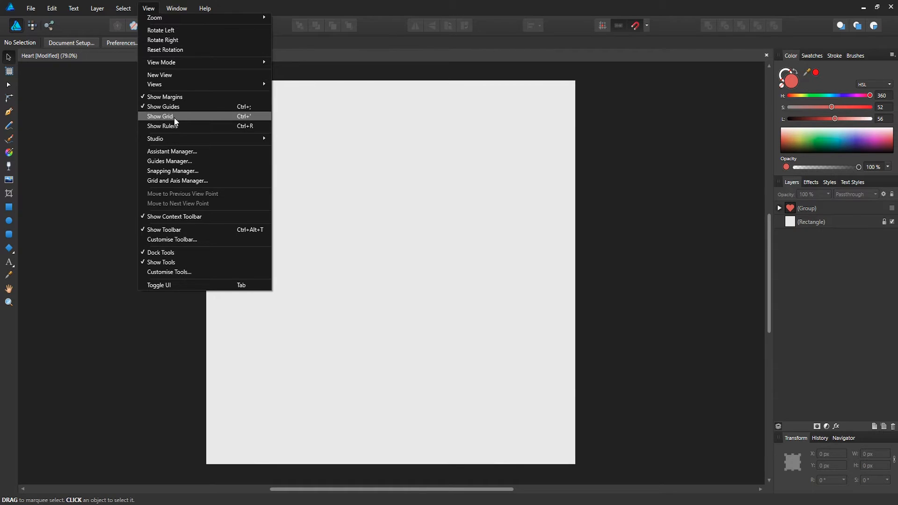
left_click(160, 117)
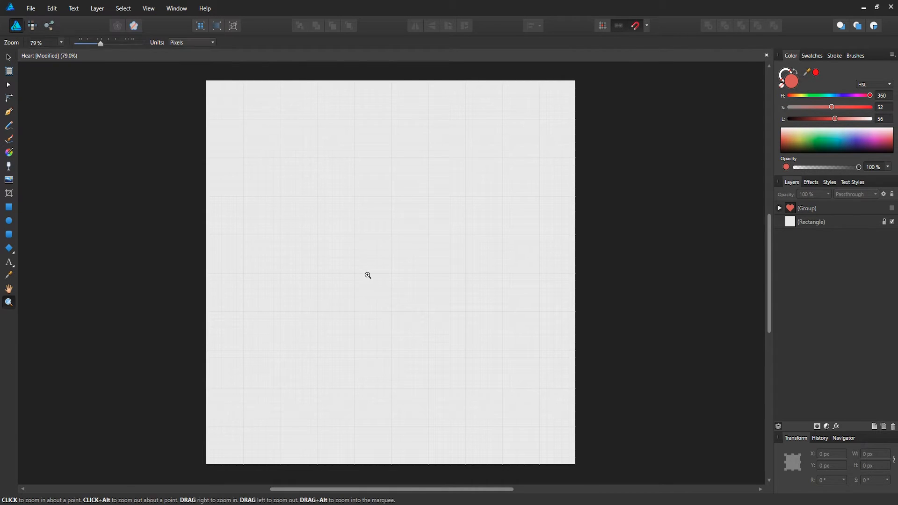
mouse_move(358, 250)
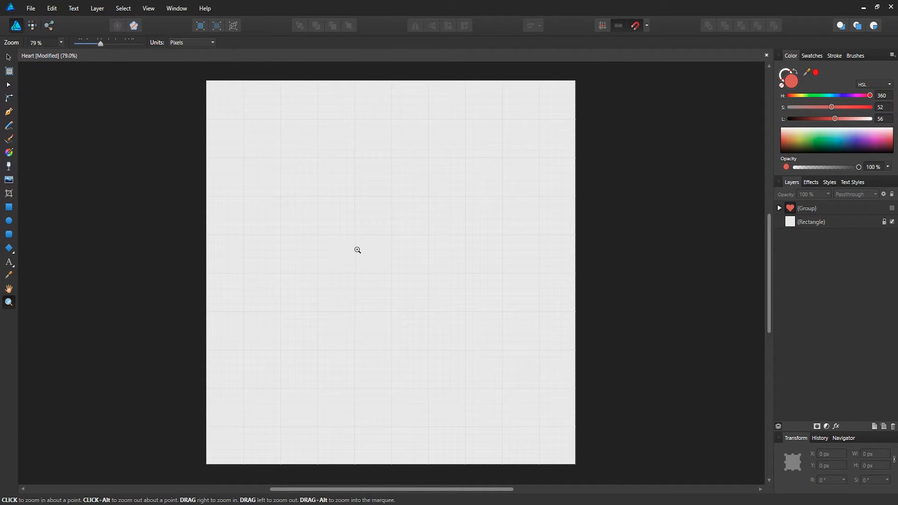
left_click(357, 250)
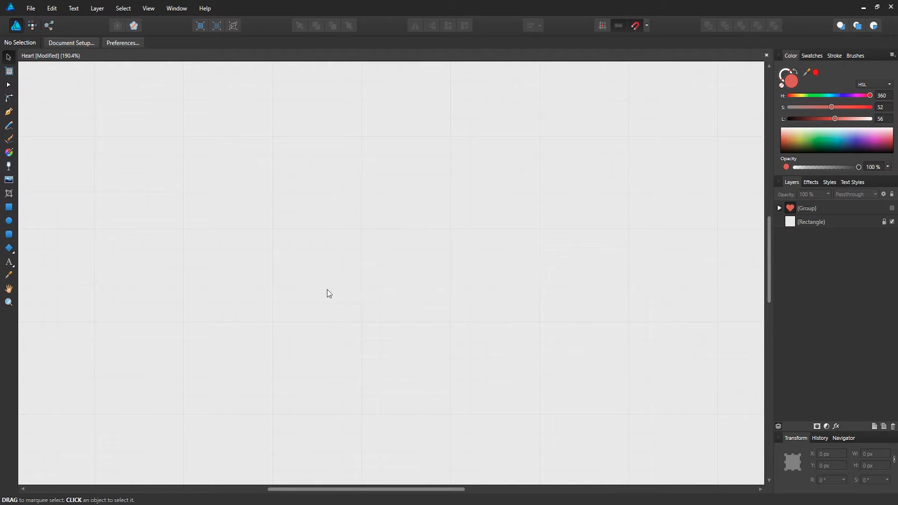
mouse_move(117, 217)
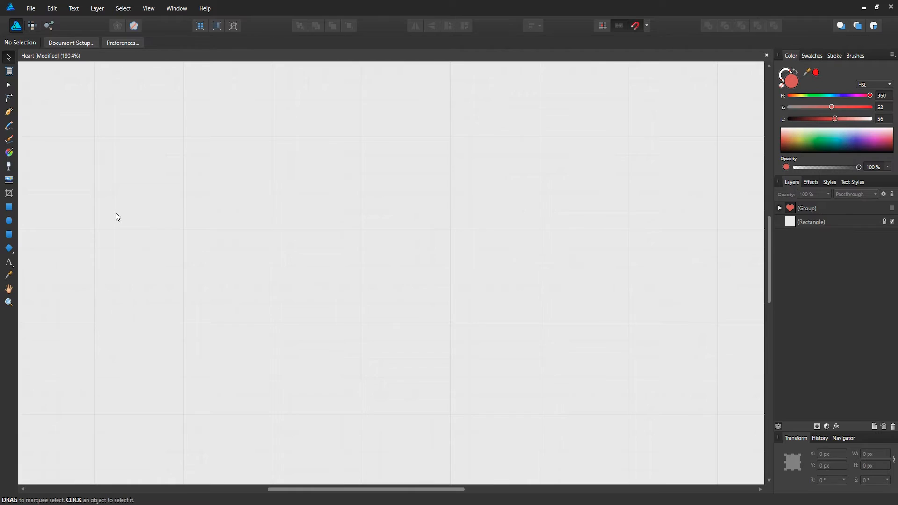
- Draw a red rectangle, resize it to 80 × 50 px, and move it down-right
left_click(9, 207)
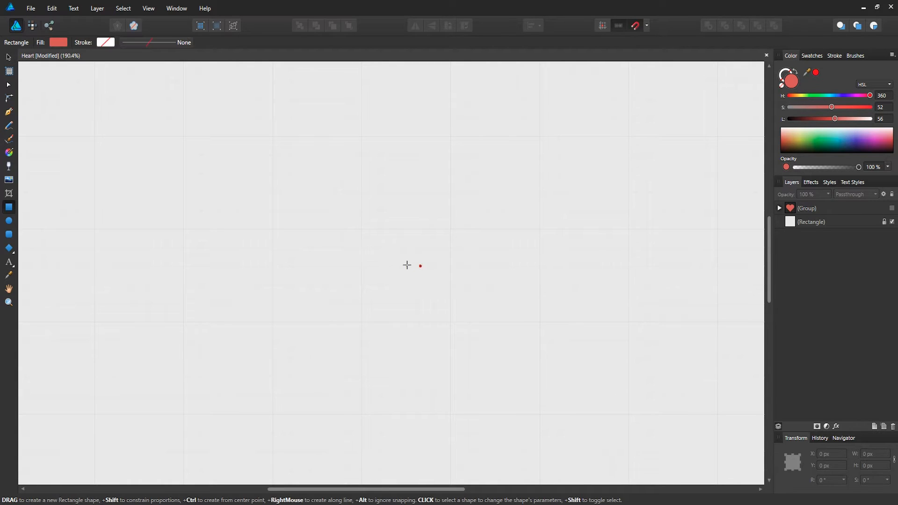
left_click_drag(269, 229, 513, 352)
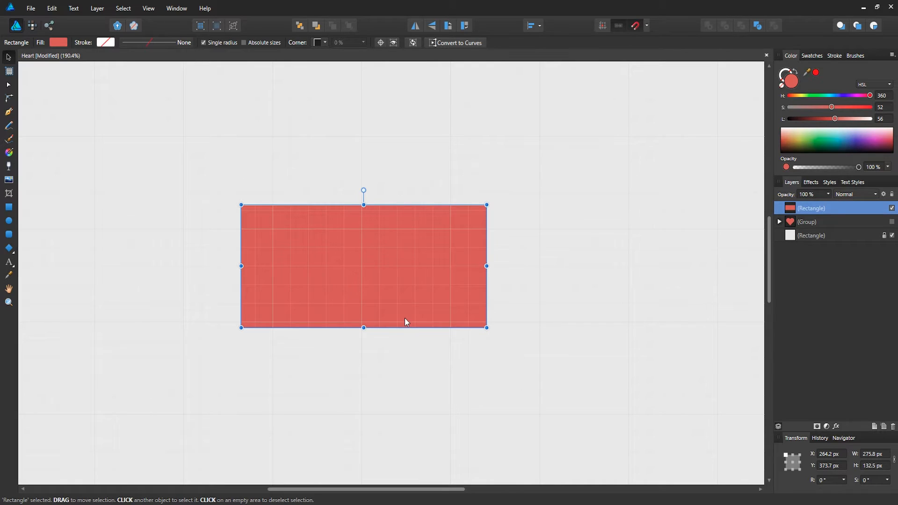
mouse_move(883, 458)
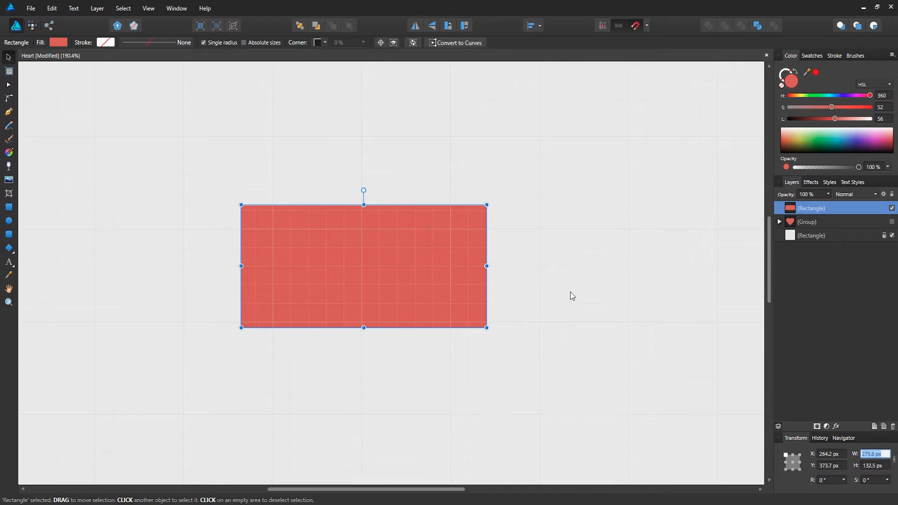
type("80")
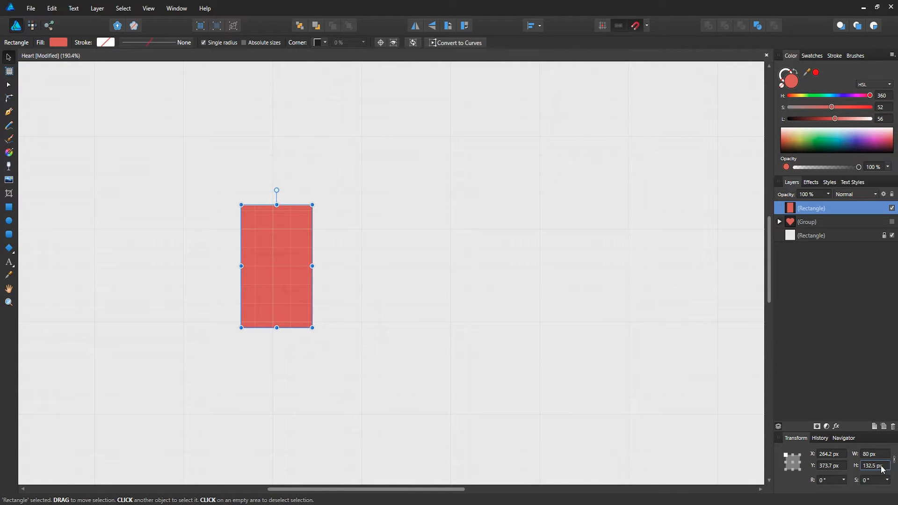
type("50")
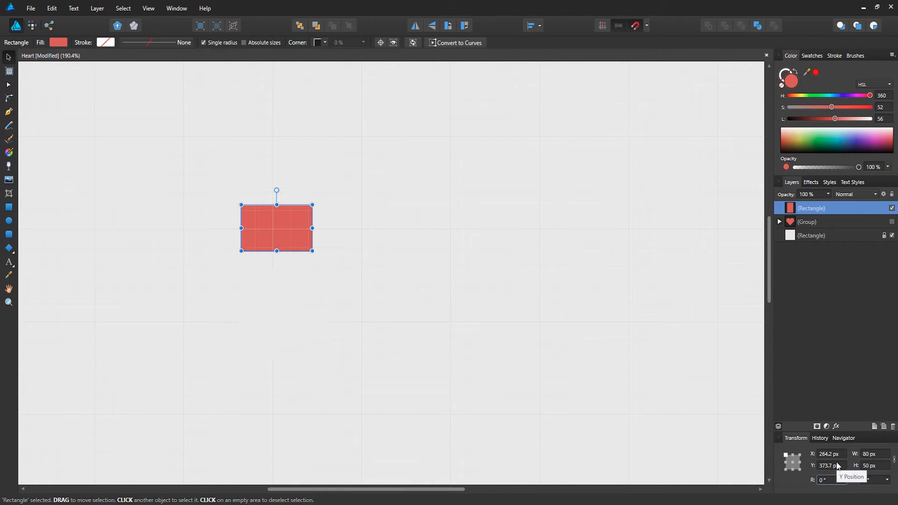
left_click_drag(276, 227, 327, 298)
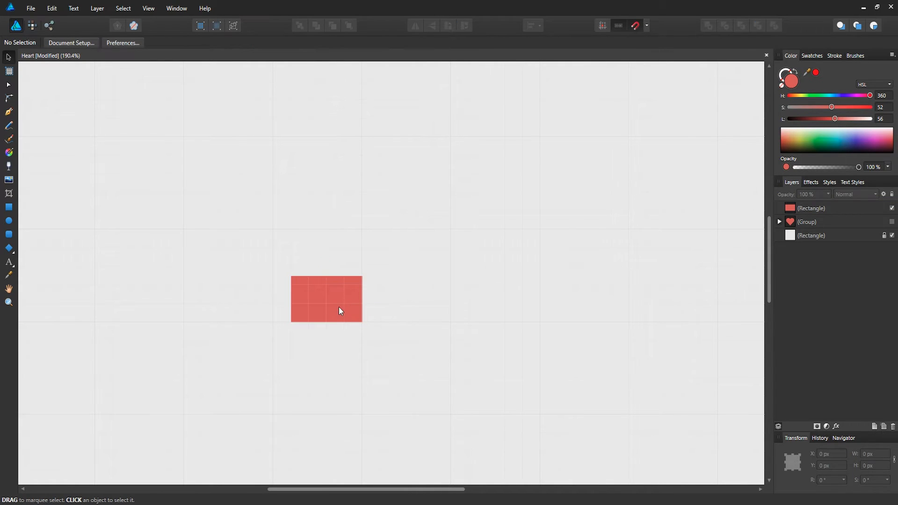
mouse_move(132, 95)
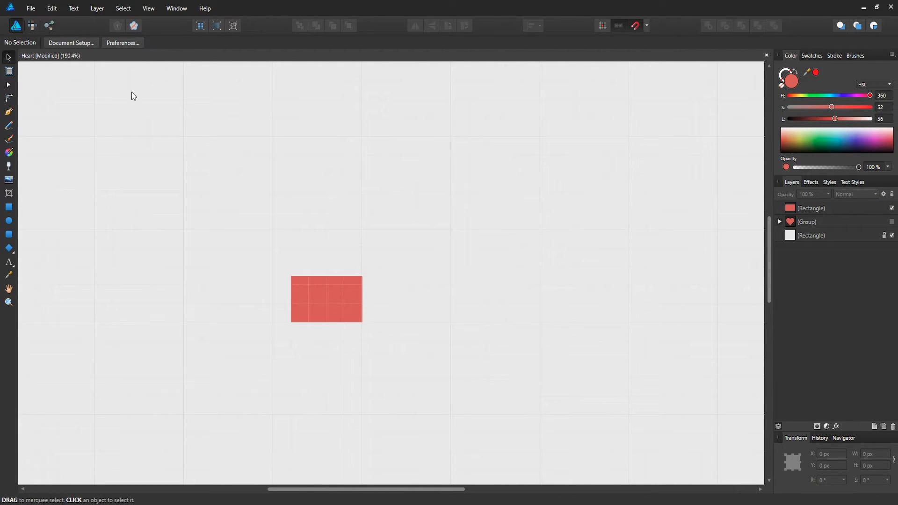
- Rotate the red rectangle upright against the first to form an L shape
left_click(326, 298)
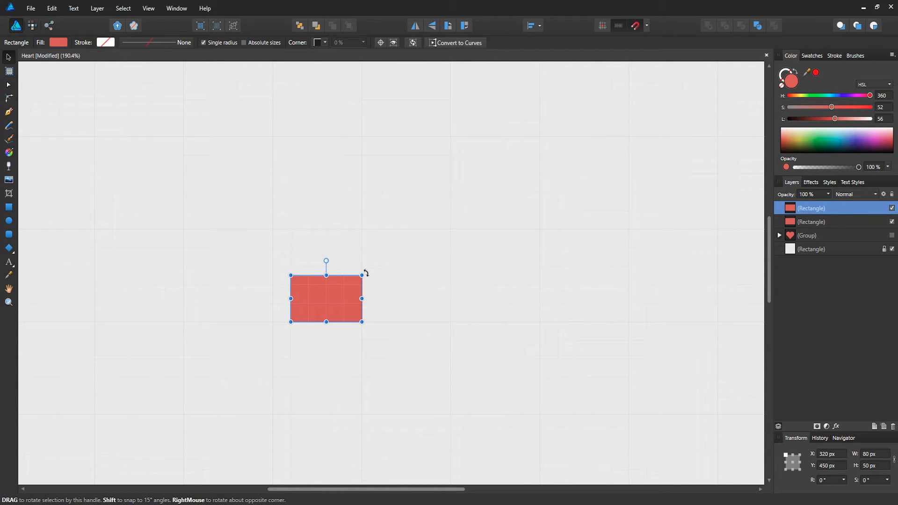
left_click_drag(326, 261, 344, 266)
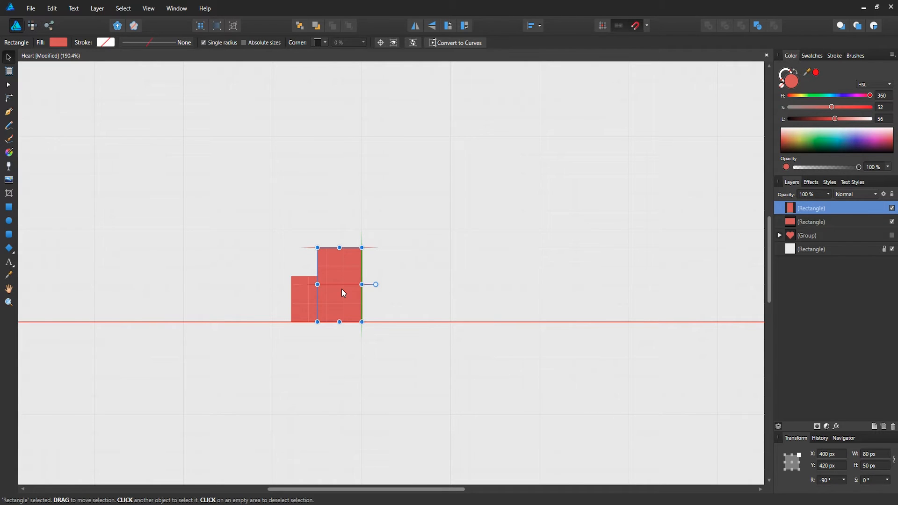
left_click(408, 239)
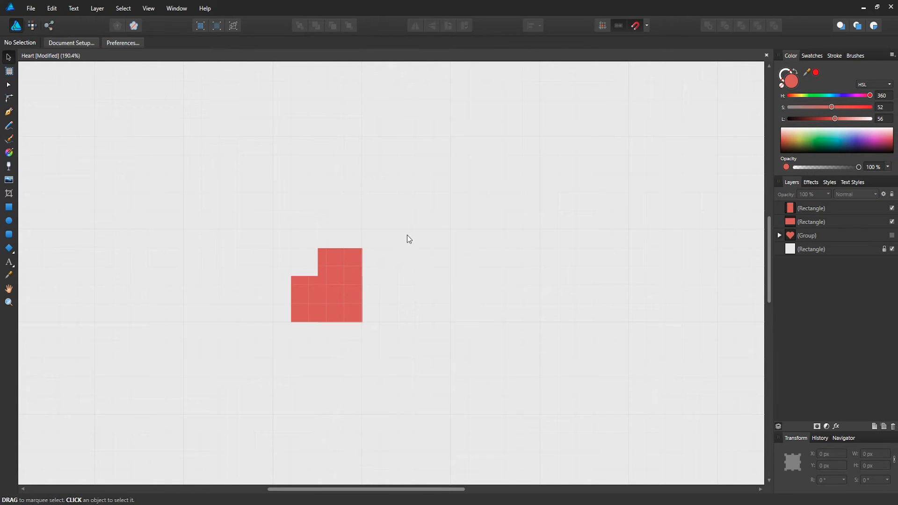
mouse_move(428, 262)
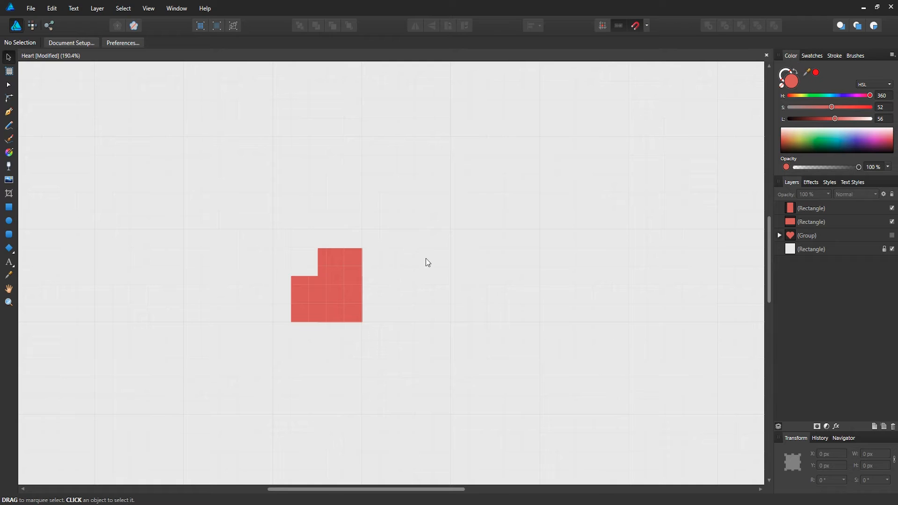
mouse_move(380, 232)
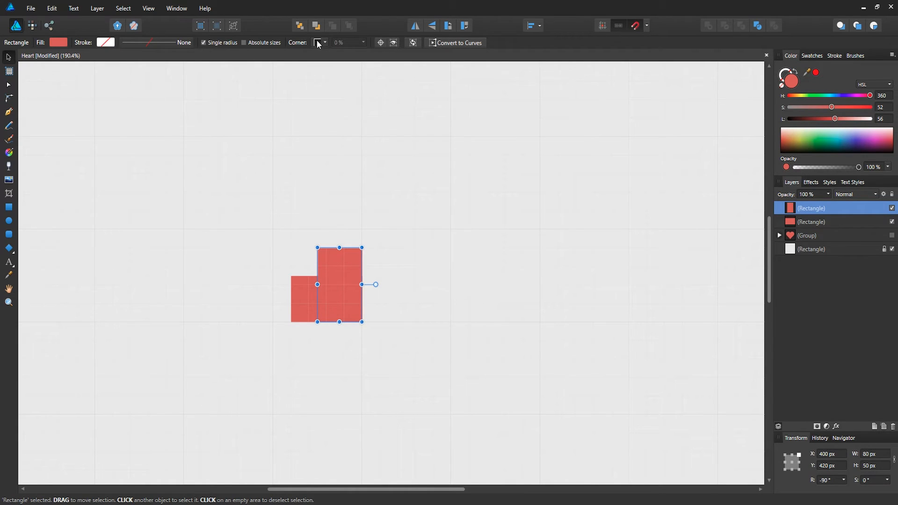
- Set the red rectangles' corner style to Rounded
left_click(319, 43)
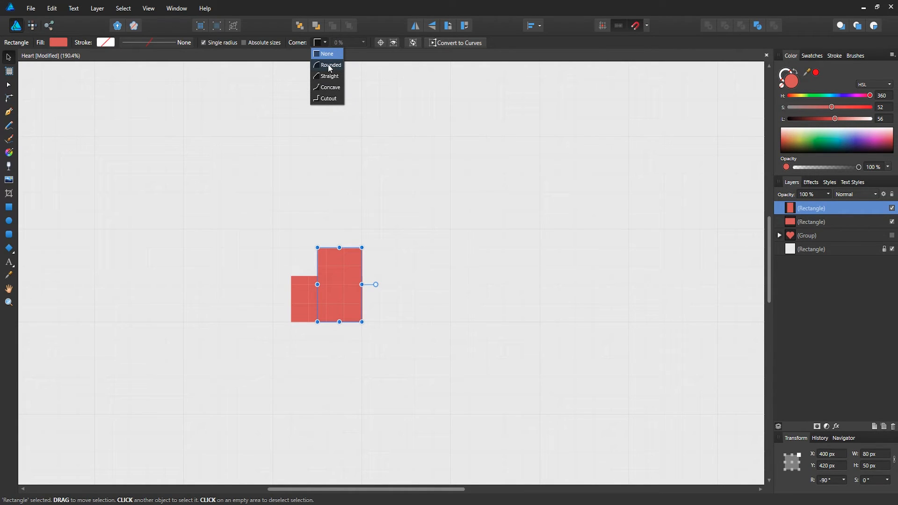
left_click(332, 64)
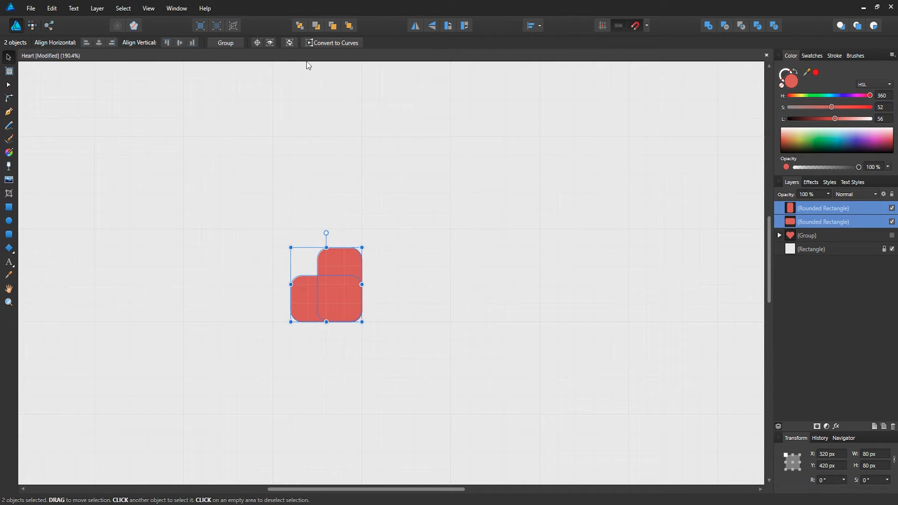
mouse_move(253, 120)
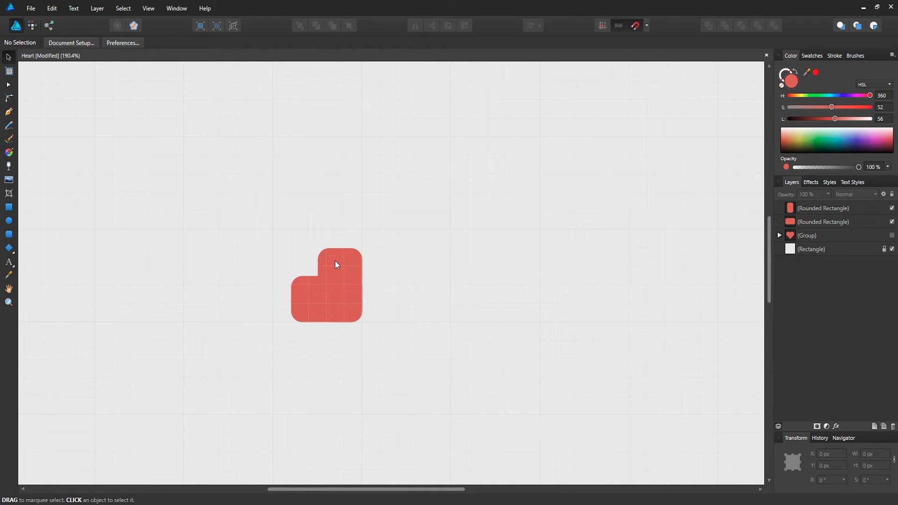
- Set the rounded rectangles' corner radius to 75% to form semicircular lobes
left_click(339, 269)
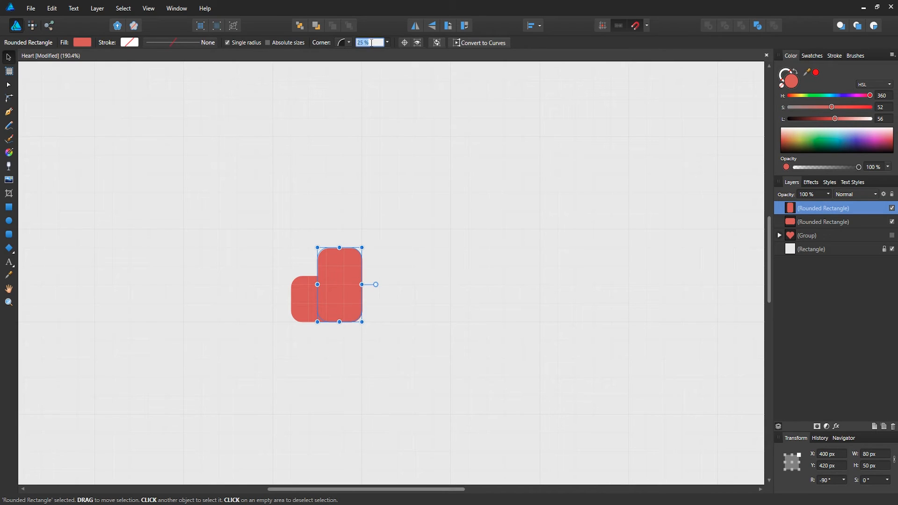
mouse_move(343, 43)
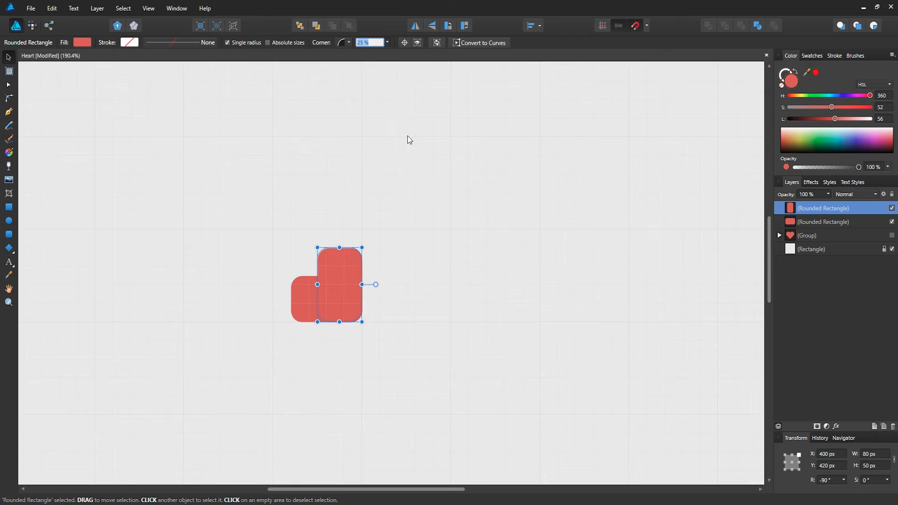
type("75")
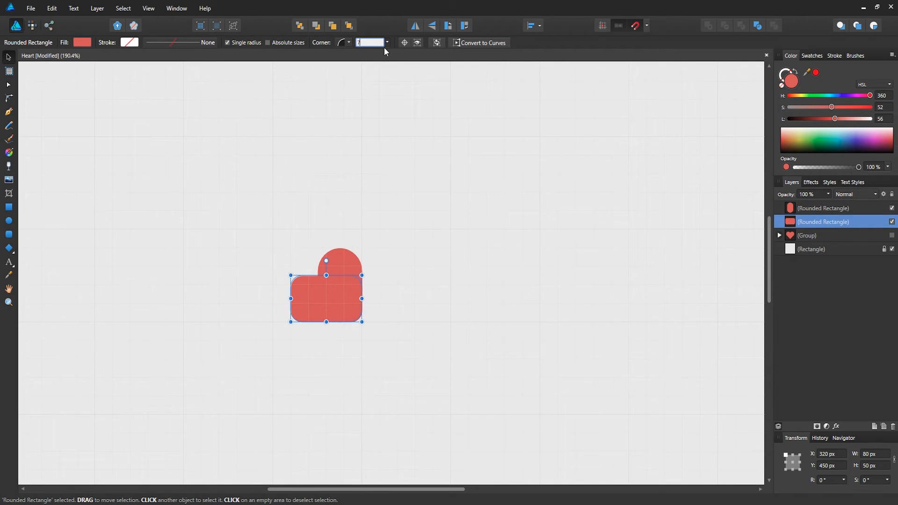
left_click(401, 234)
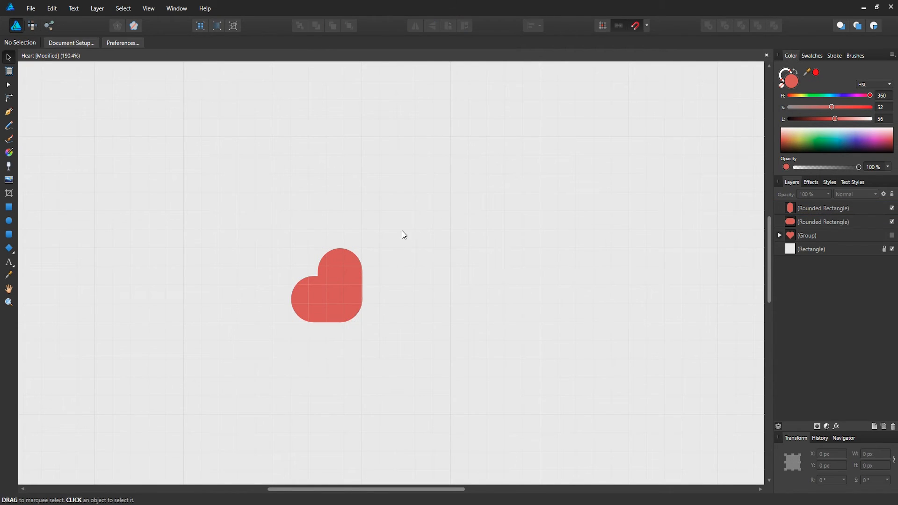
left_click(8, 302)
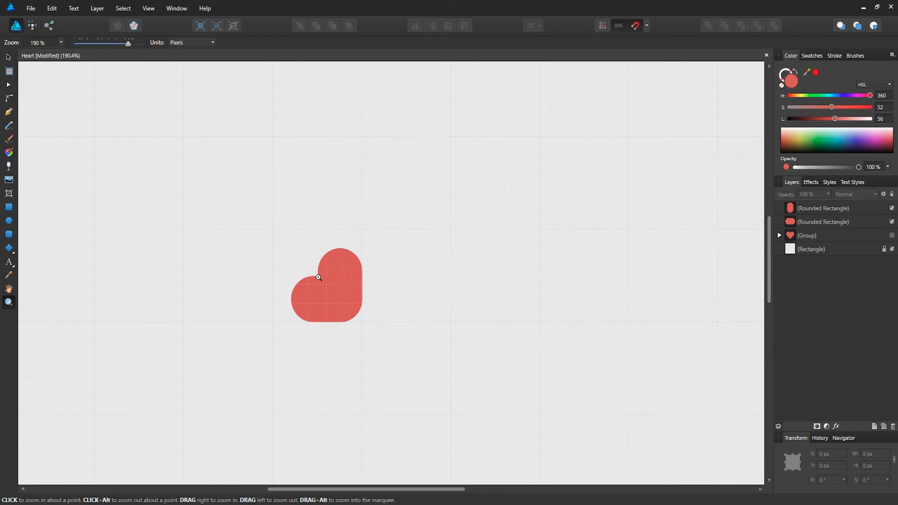
- Magnify the view around the red two-lobed shape
left_click(317, 277)
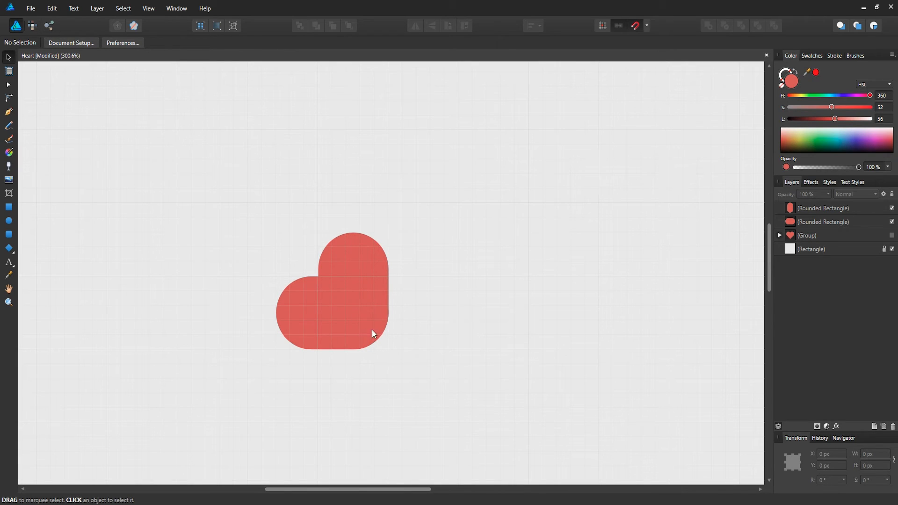
mouse_move(2, 169)
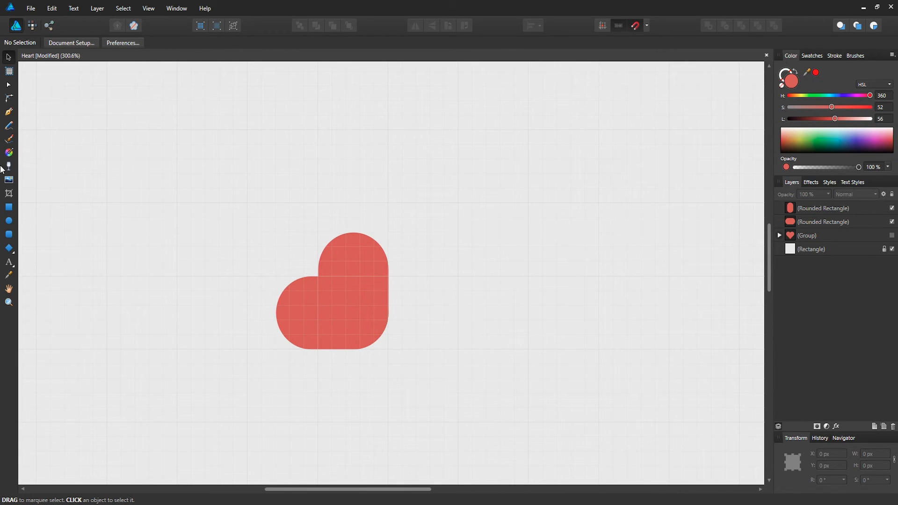
left_click(8, 207)
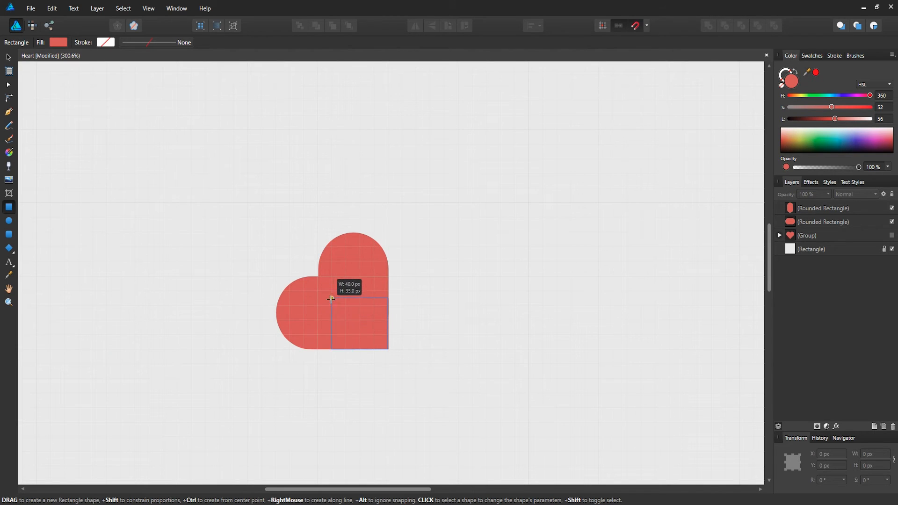
- Draw a square-cornered rectangle over the lower-right corner to fill the heart's point
left_click_drag(330, 299, 326, 295)
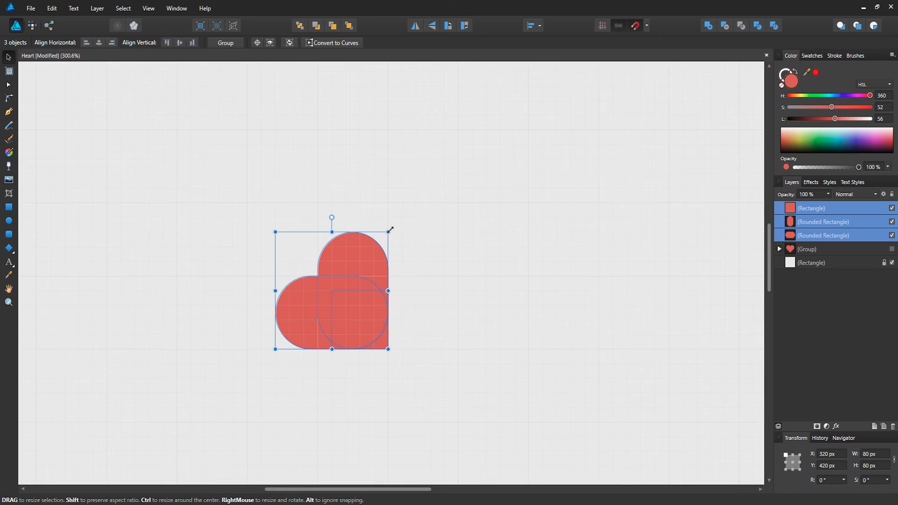
mouse_move(390, 227)
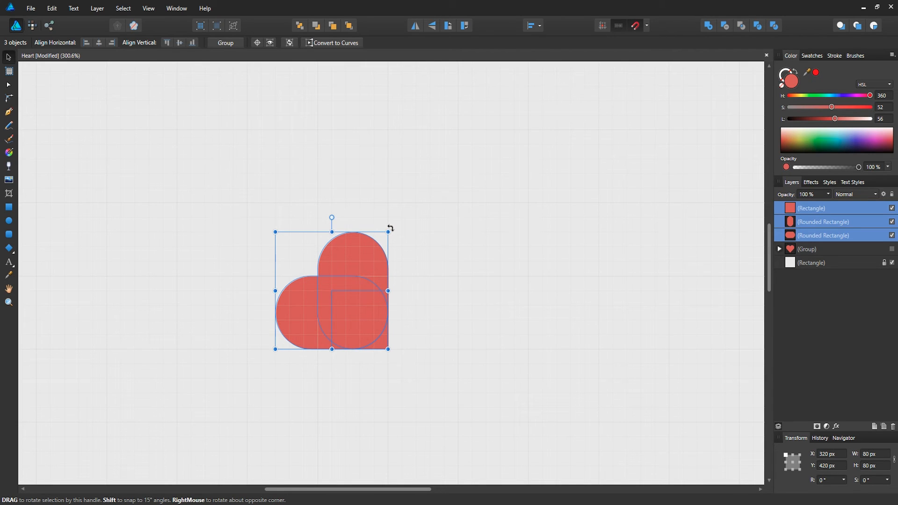
- Rotate all three pieces 45° into a heart and move it to the canvas centre
left_click_drag(390, 227, 380, 239)
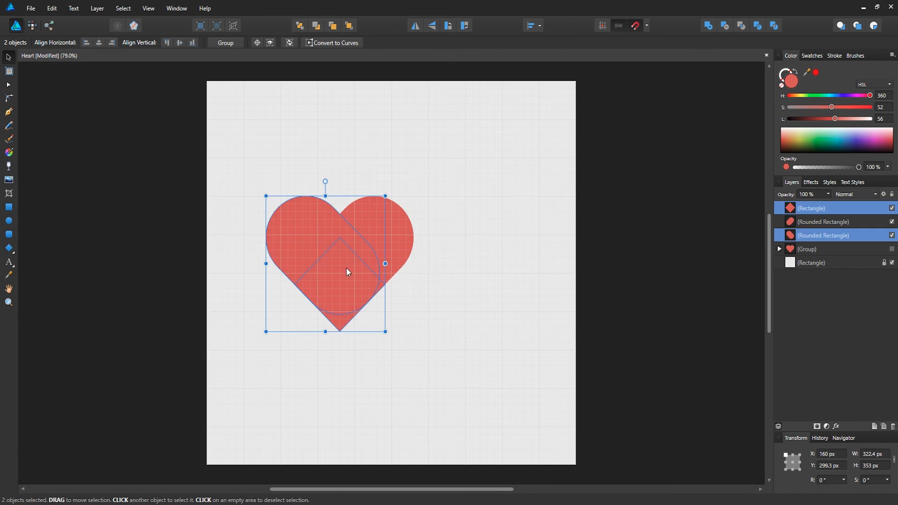
left_click(281, 148)
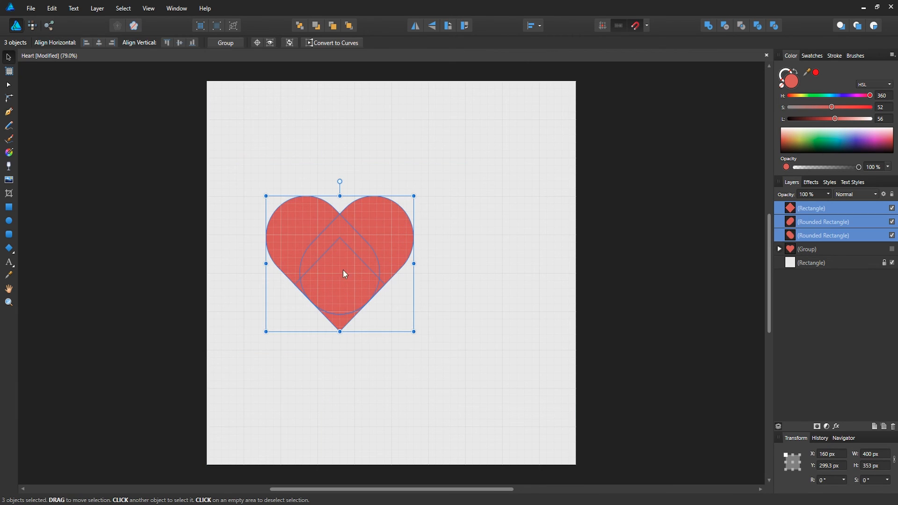
left_click_drag(344, 273, 398, 299)
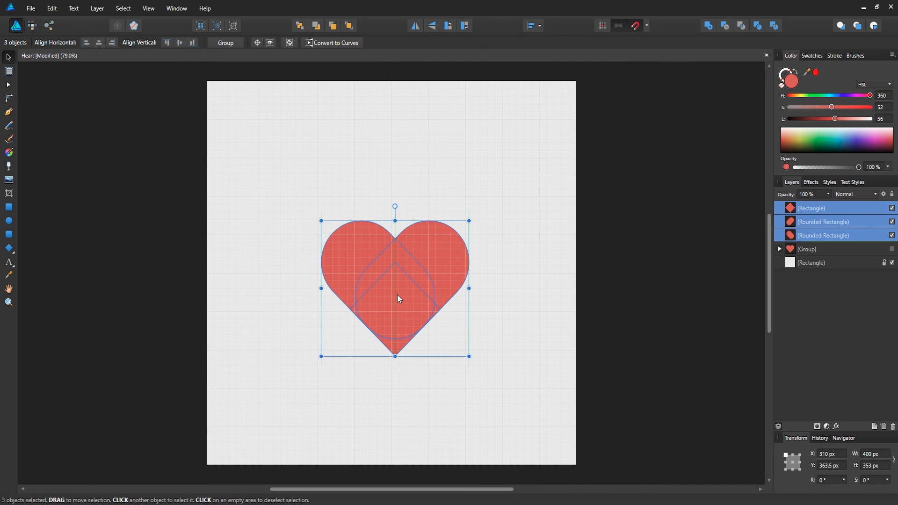
left_click_drag(398, 297, 390, 283)
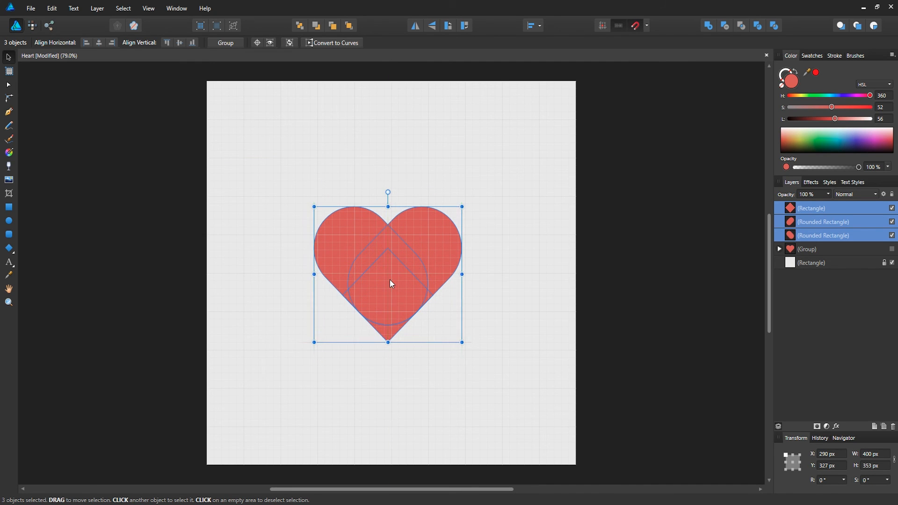
left_click(217, 109)
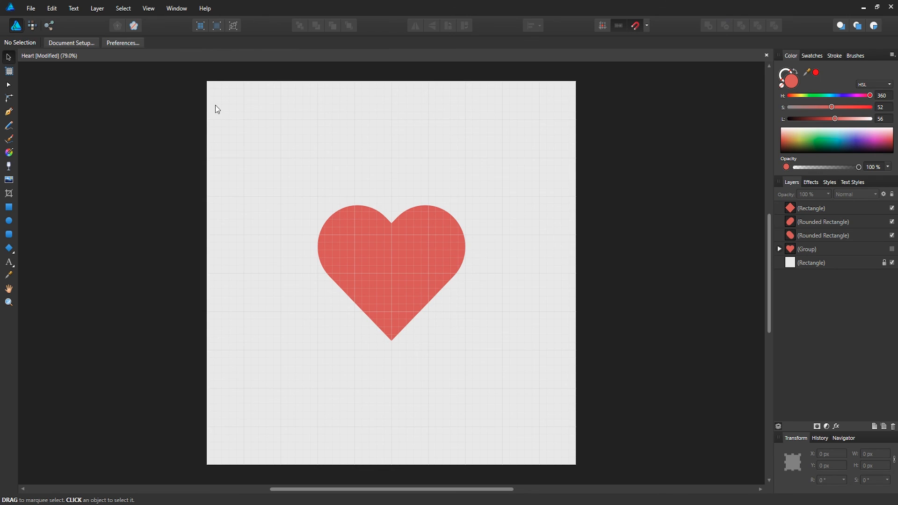
- Uncheck Show Grid in the View menu, leaving the heart on a plain canvas
left_click(148, 8)
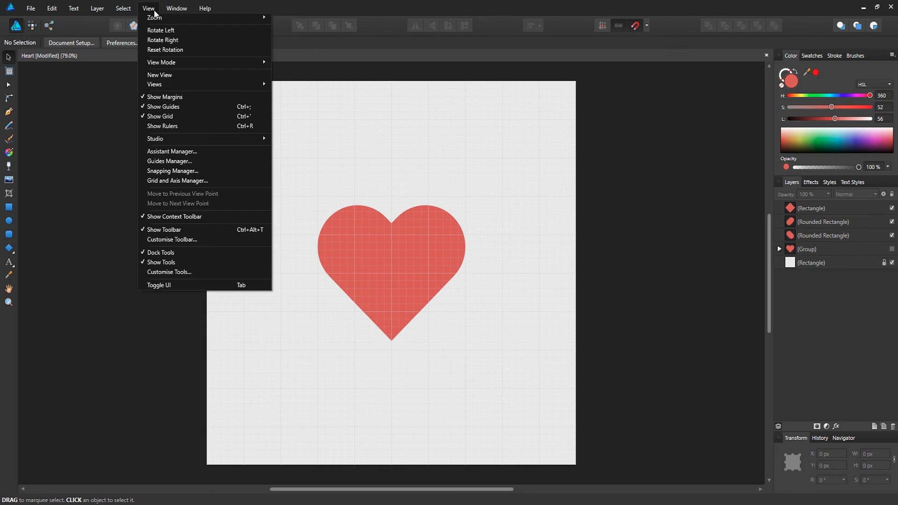
mouse_move(168, 118)
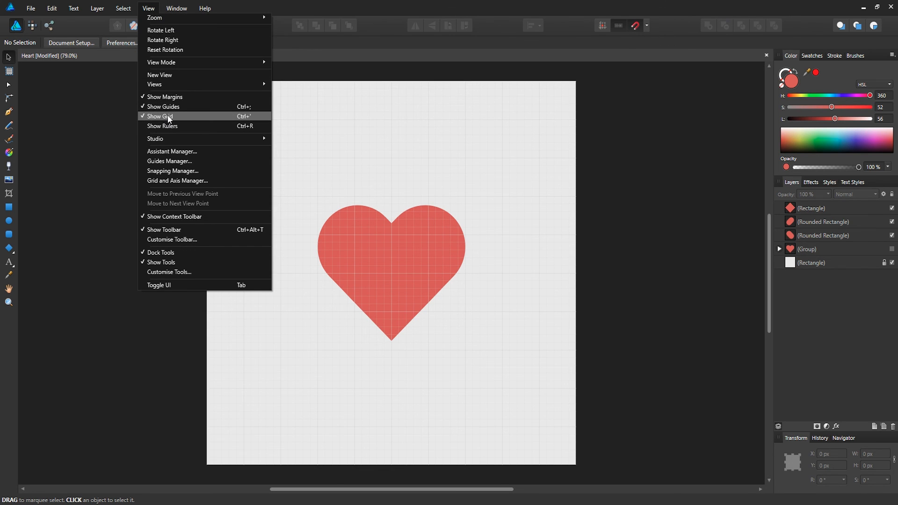
left_click(160, 117)
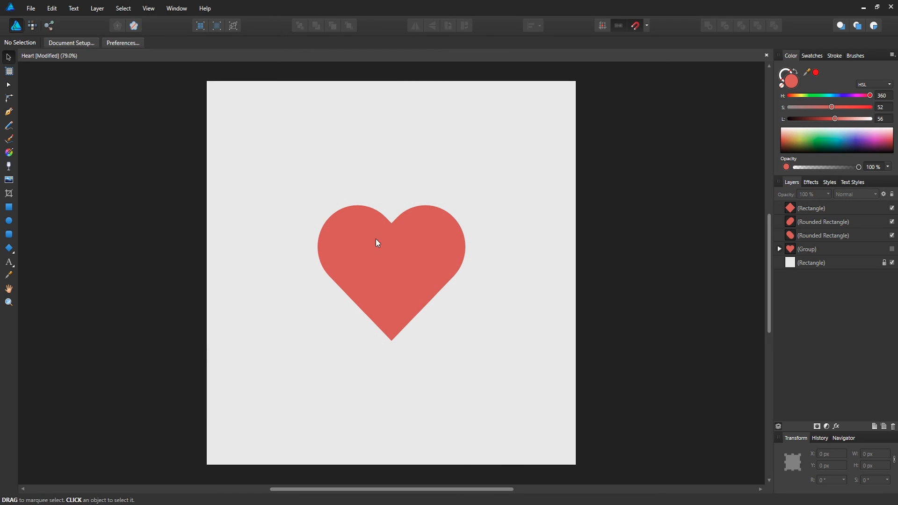
left_click(823, 235)
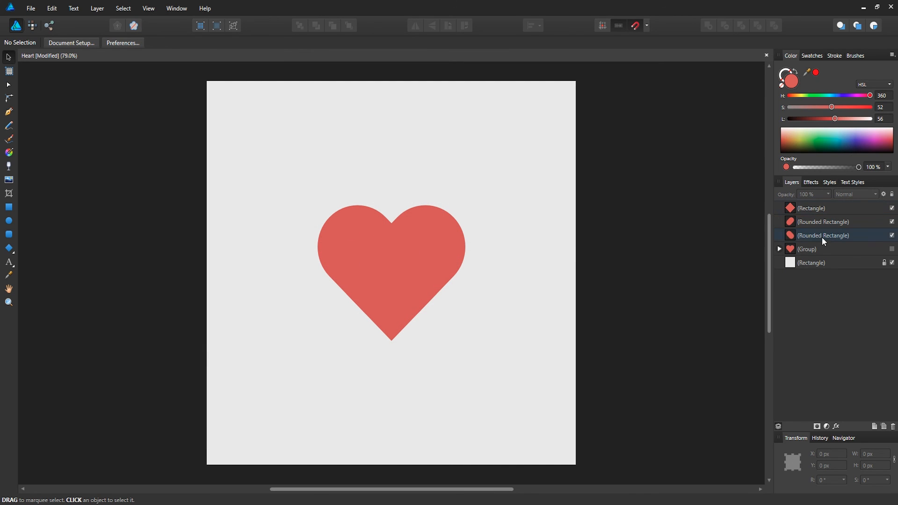